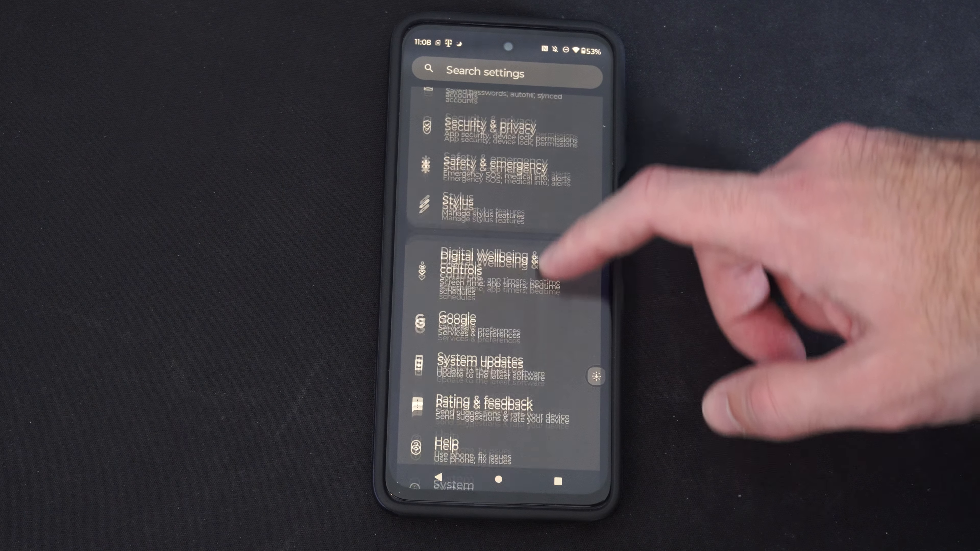
# Reach the bottom of Settings and show the About phone details for the moto g stylus 5G.
pyautogui.scroll(-3)
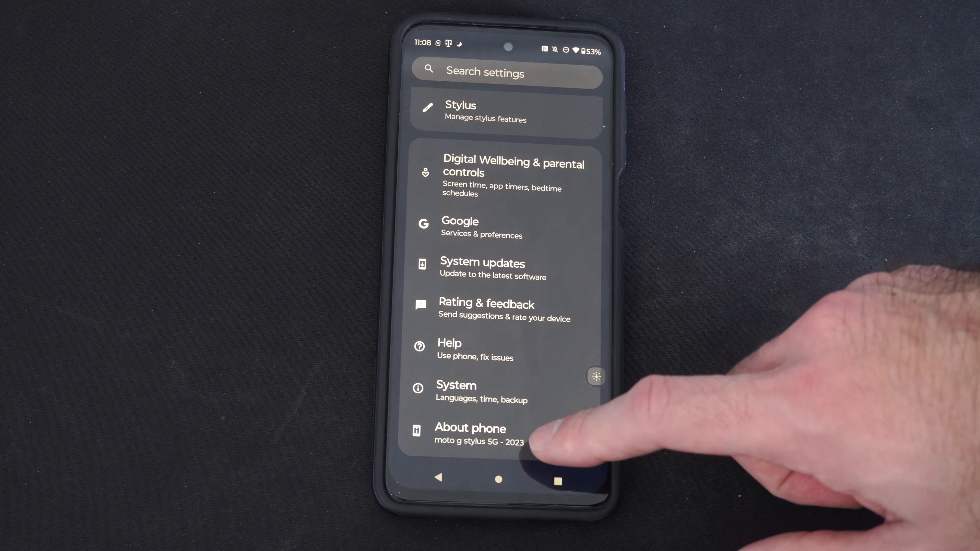
pyautogui.click(471, 428)
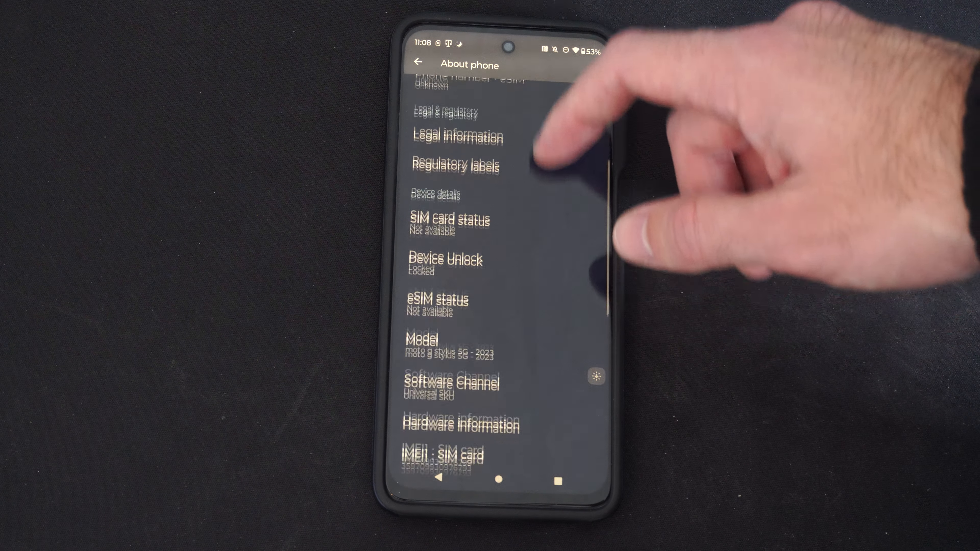
# Tap Build number to unlock developer mode, getting 'No need, you are already a developer.'.
pyautogui.scroll(-3)
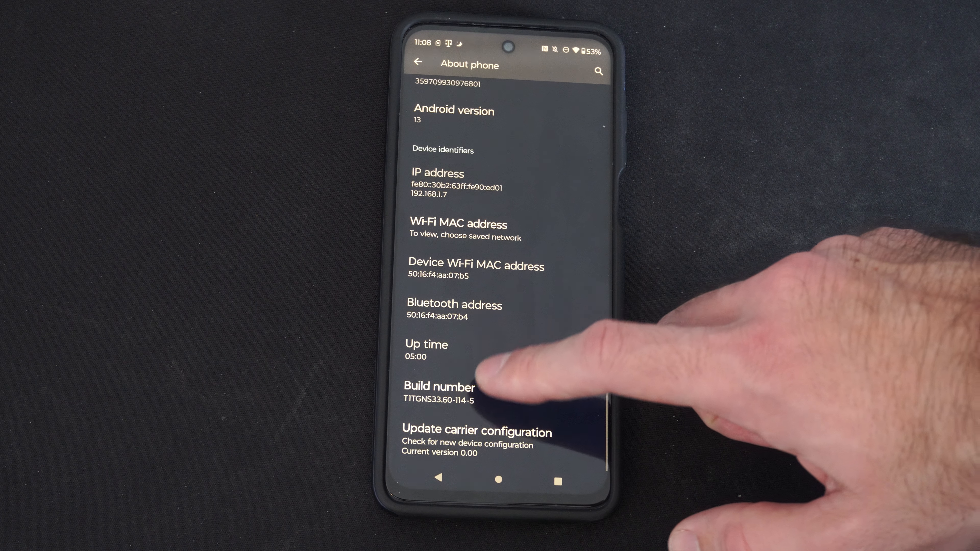
pyautogui.click(440, 387)
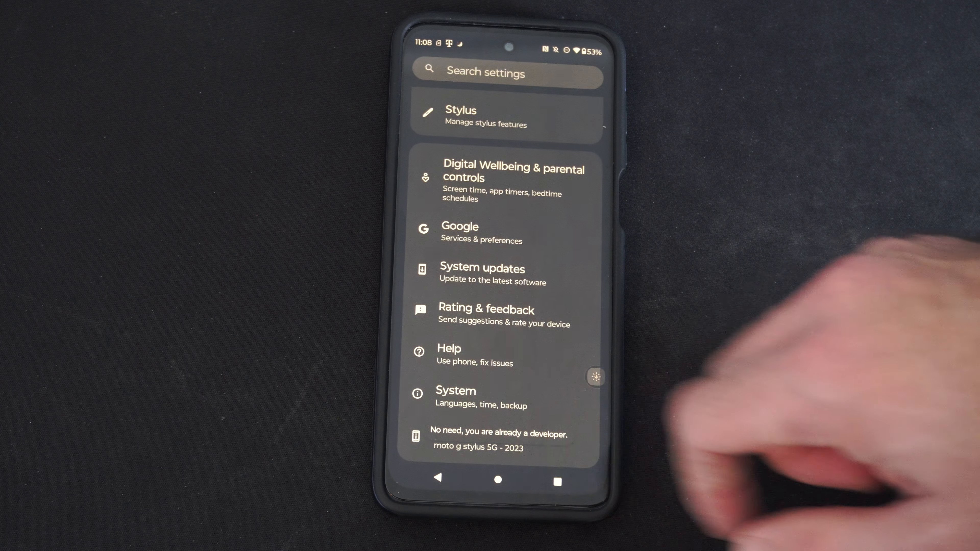
# Show the Developer options page from System, with Use developer options switched off.
pyautogui.click(455, 398)
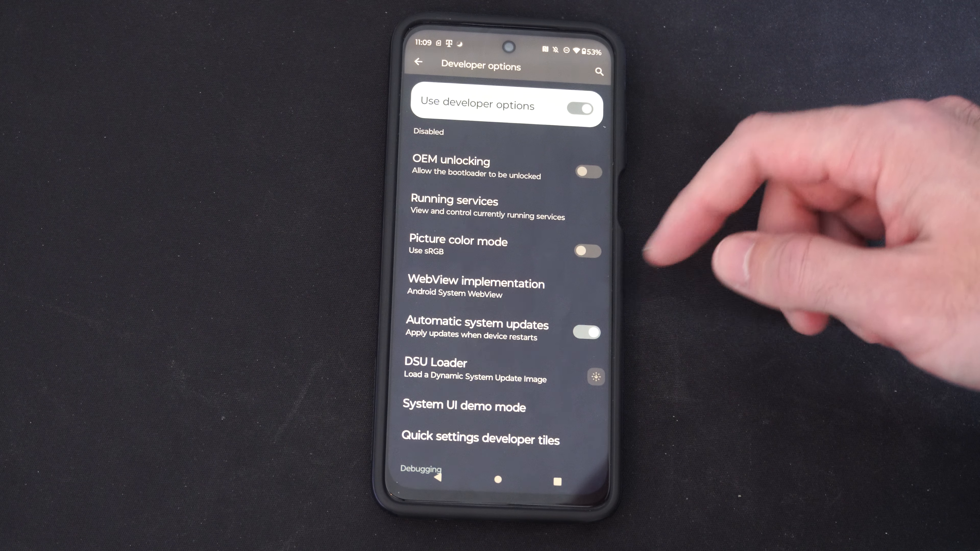
# Show the Quick settings developer tiles list with Show layout bounds and Sensors Off.
pyautogui.scroll(-3)
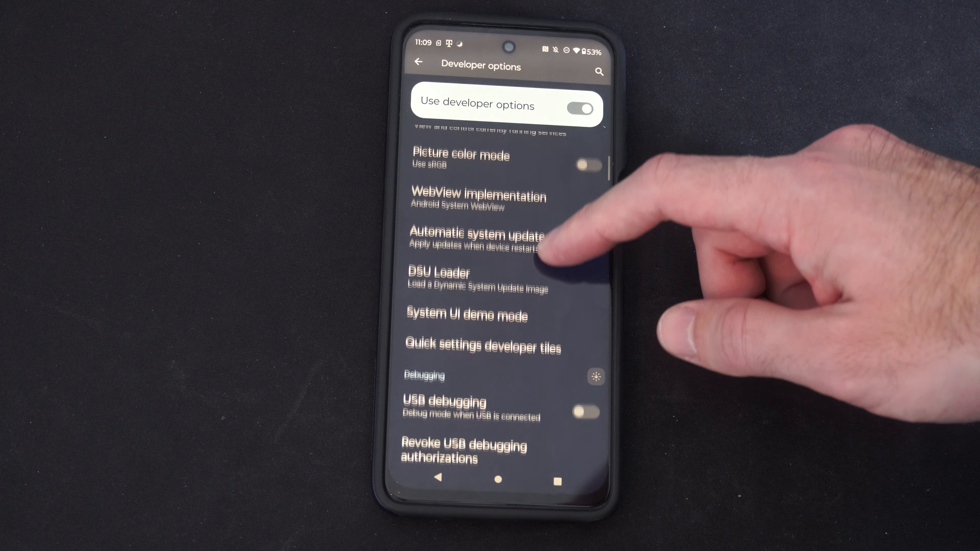
pyautogui.click(483, 347)
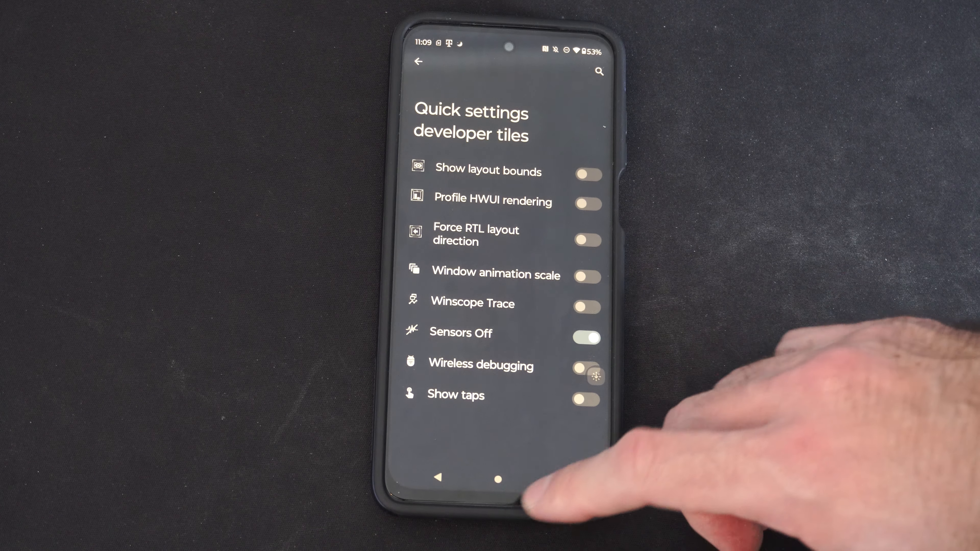
# Return to Developer options and reach settings like Show refresh rate and Allow Mock Modem.
pyautogui.click(419, 61)
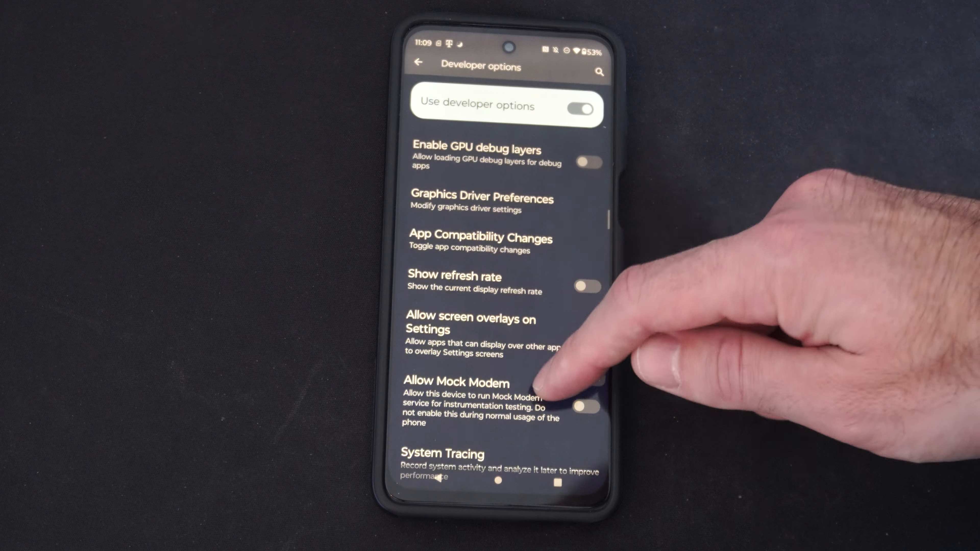
pyautogui.scroll(-3)
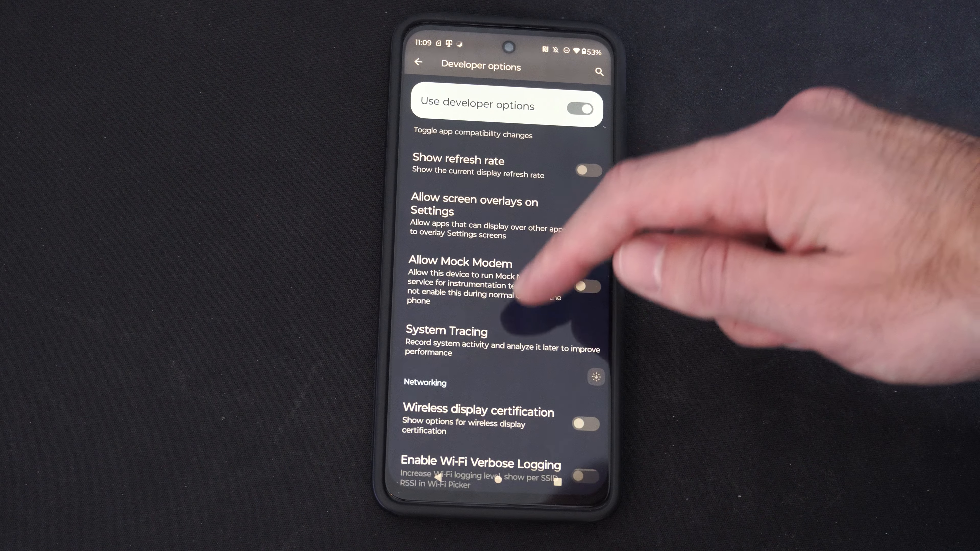
pyautogui.scroll(-3)
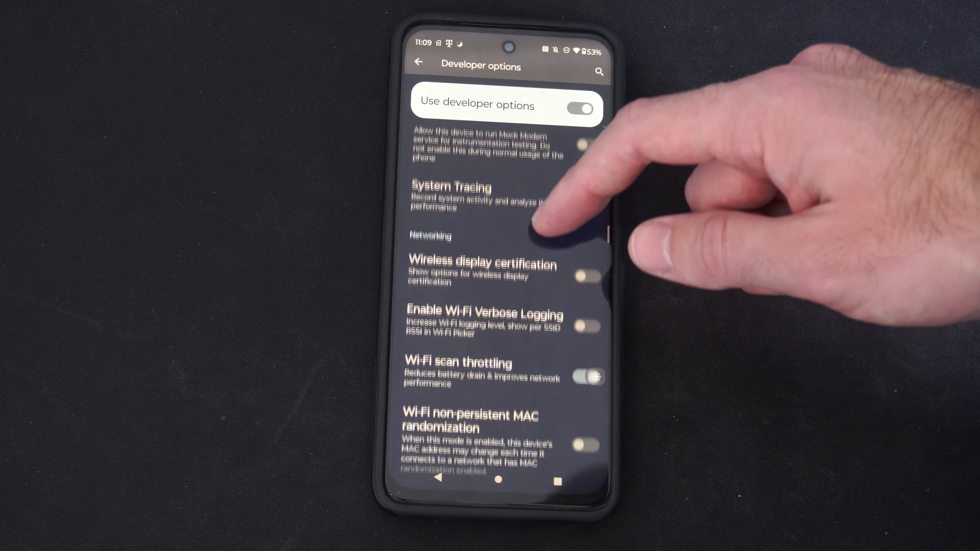
pyautogui.scroll(3)
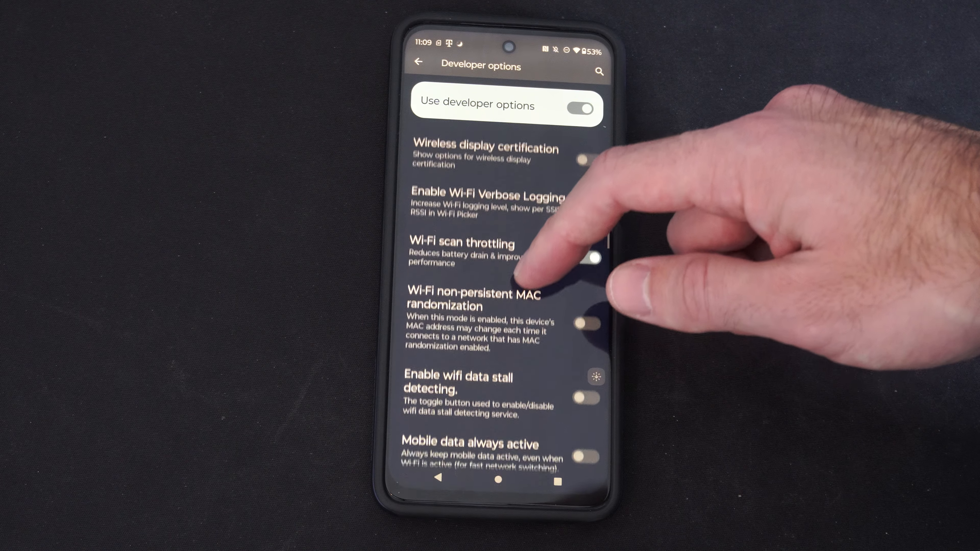